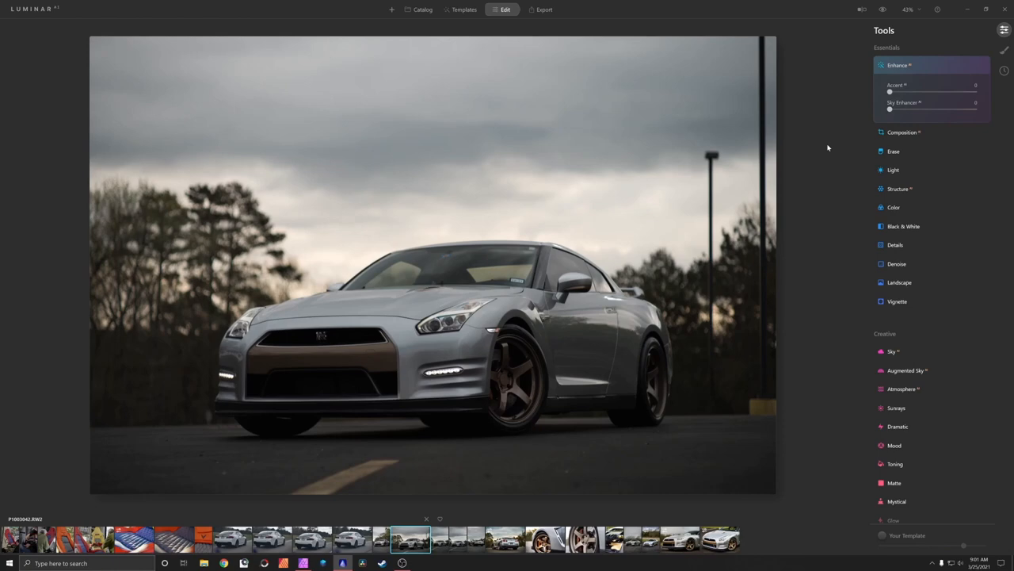
Reframe the GT-R shot with the automatic Composition AI crop
left_click(902, 133)
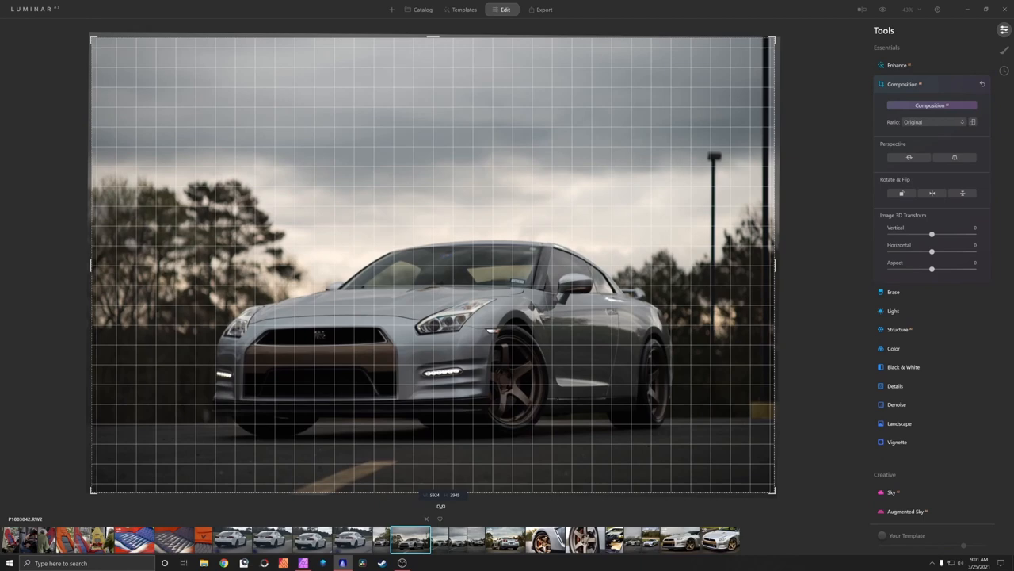
left_click(903, 84)
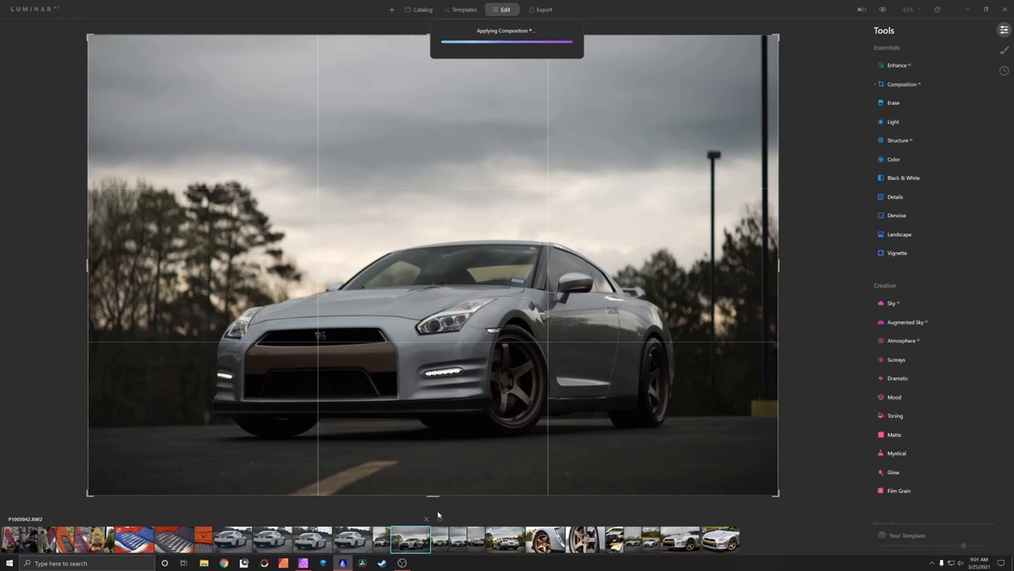
Raise the Accent AI slider and strengthen Sky Enhancer AI to darken the clouds
left_click(899, 65)
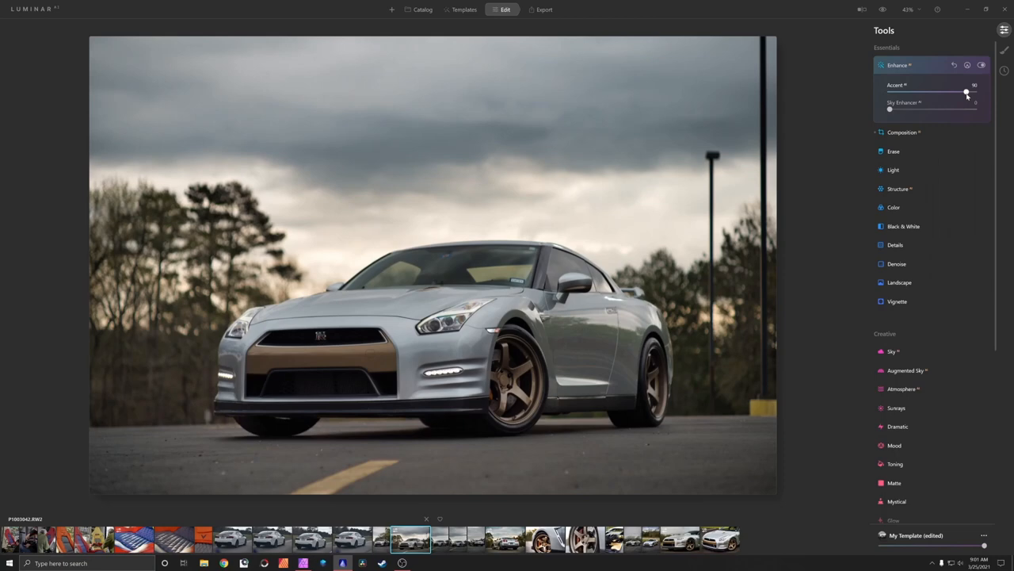
left_click_drag(965, 92, 967, 92)
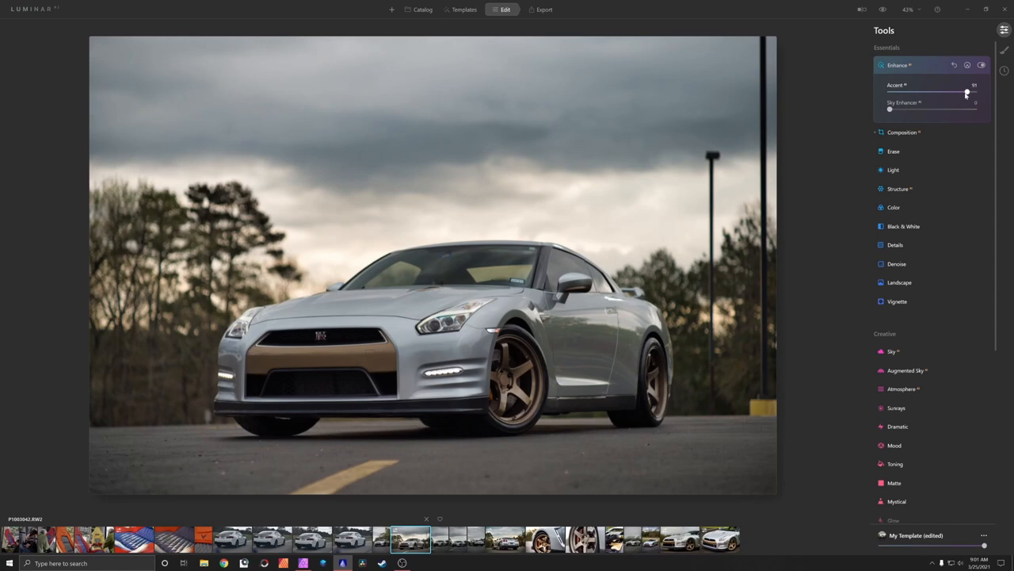
left_click_drag(889, 108, 942, 107)
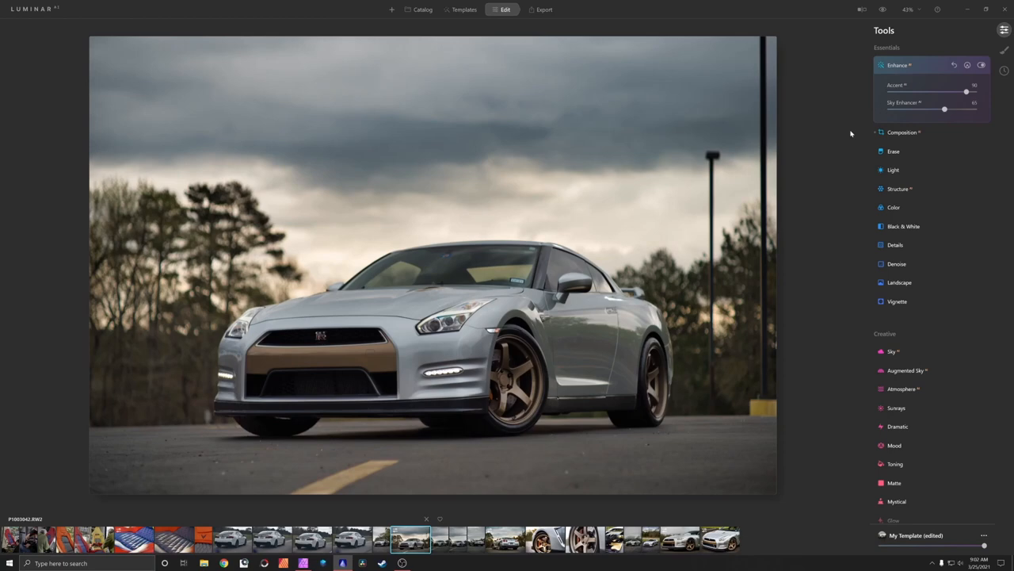
Increase the Structure AI amount for crisper detail on the car and clouds
left_click(901, 189)
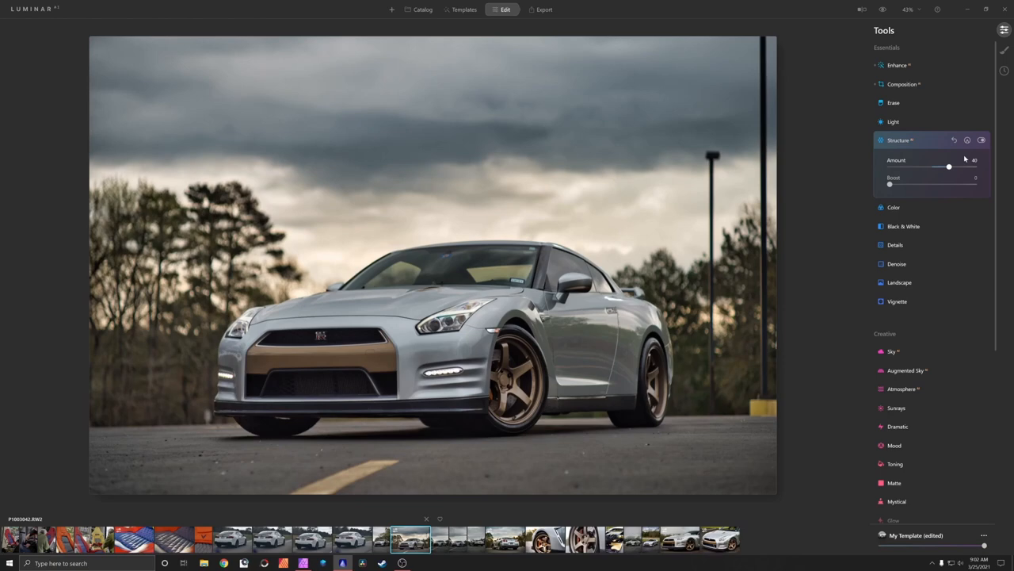
left_click(983, 140)
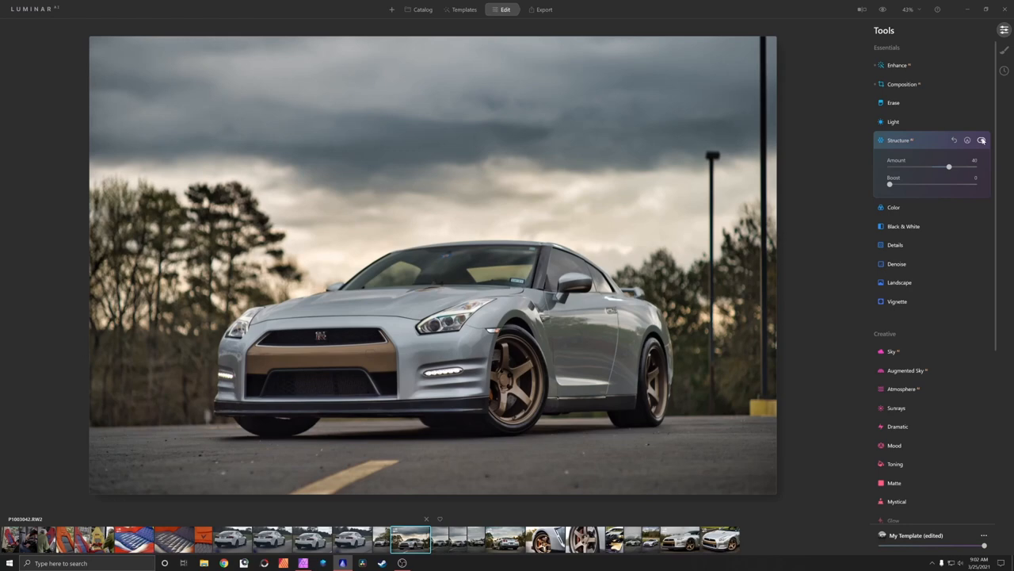
Start a brush mask for Structure AI and paint it over the upper-left sky
left_click(981, 140)
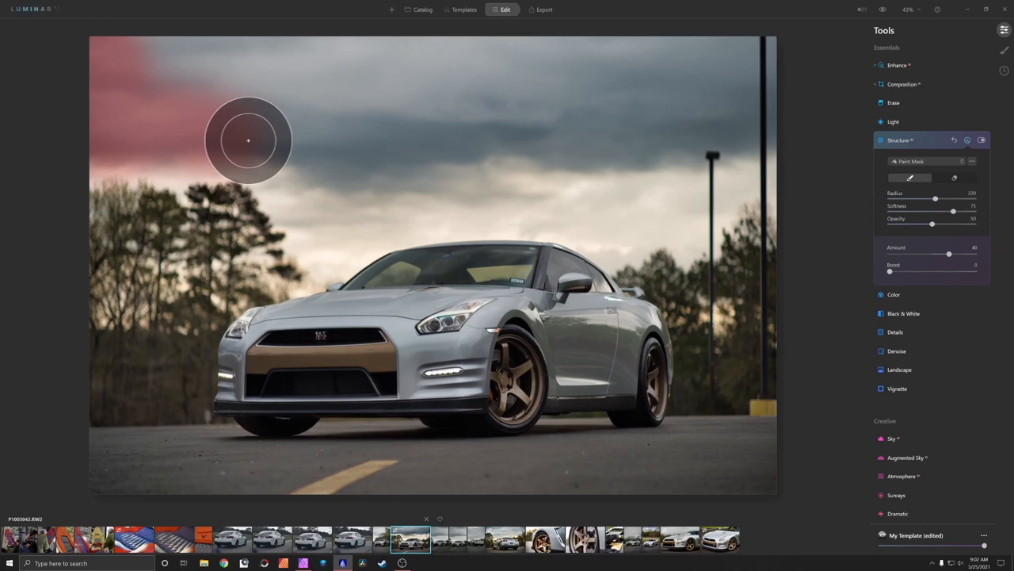
left_click_drag(247, 140, 643, 101)
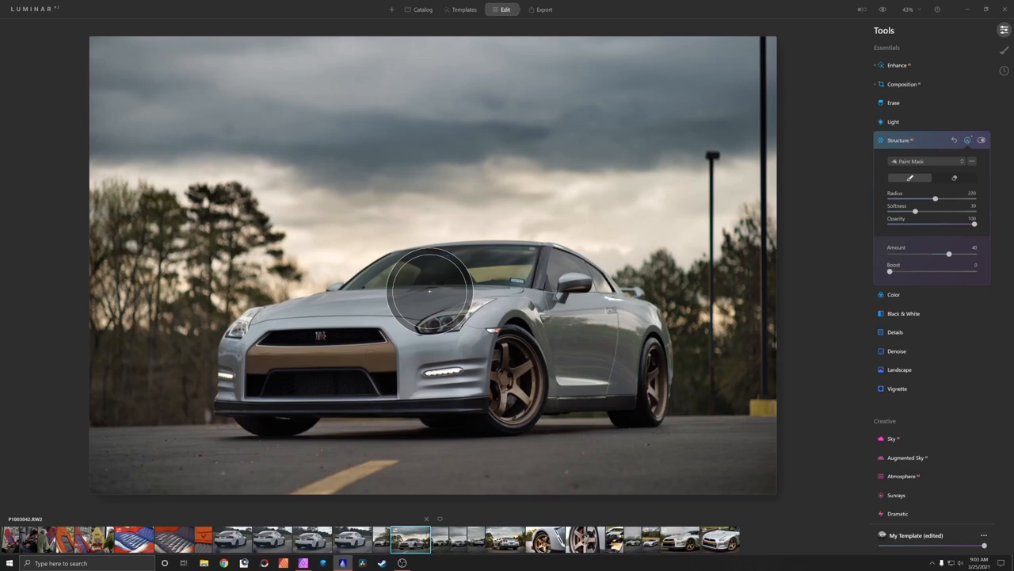
Brush the structure mask across the sky, windshield, side, wheels and front bumper
left_click_drag(428, 289, 606, 315)
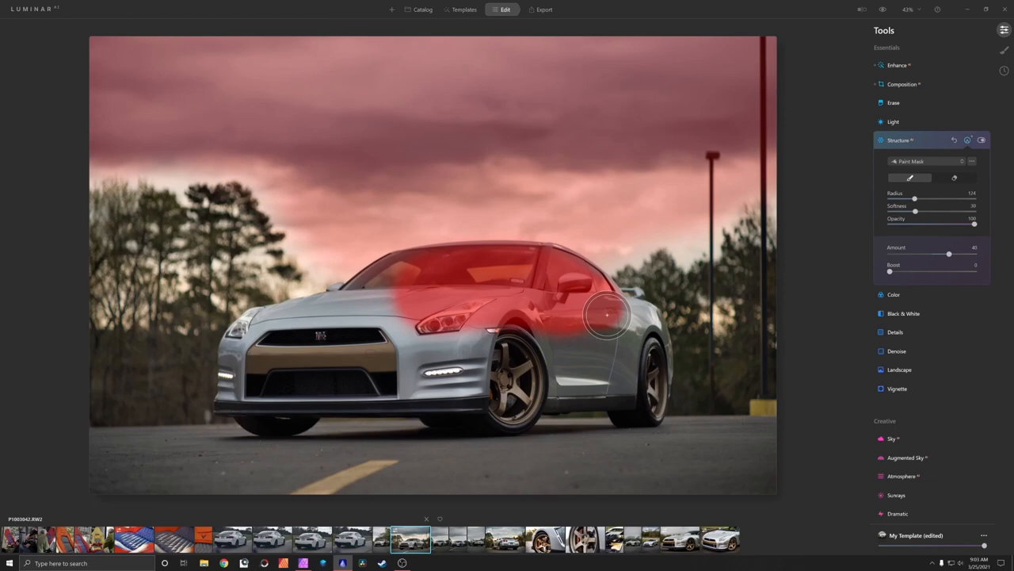
left_click_drag(607, 316, 657, 412)
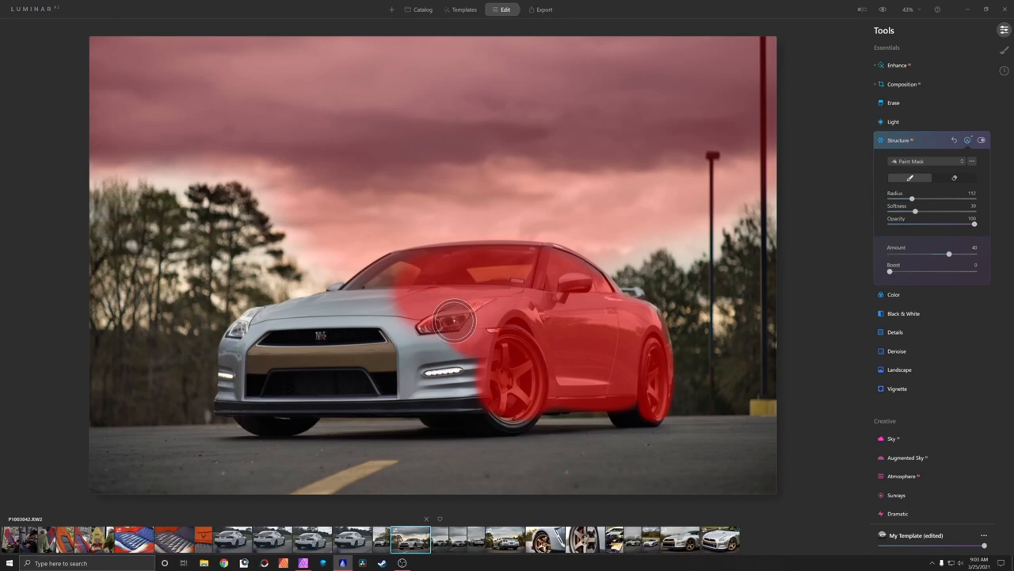
left_click_drag(457, 320, 288, 393)
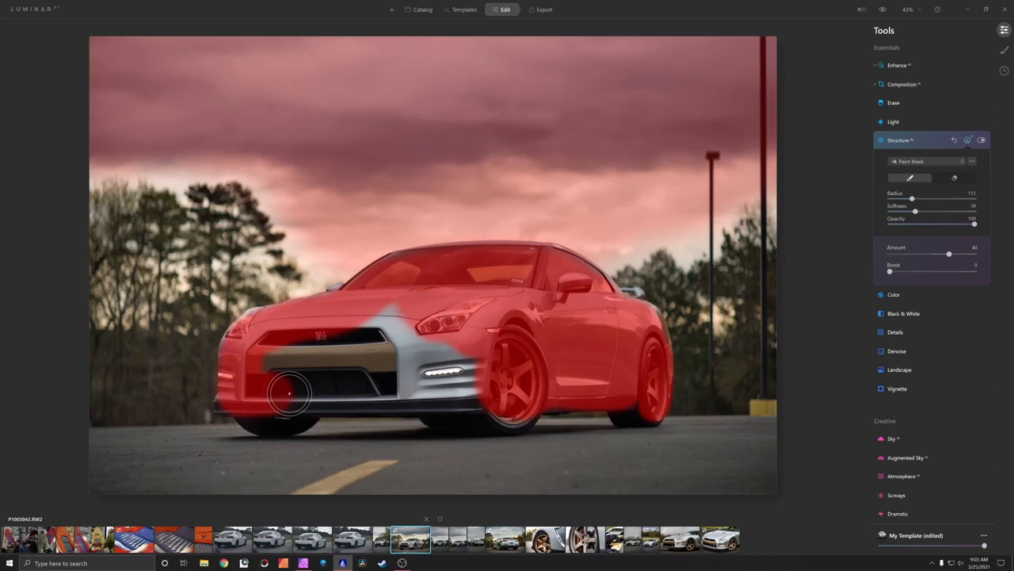
left_click_drag(289, 393, 356, 363)
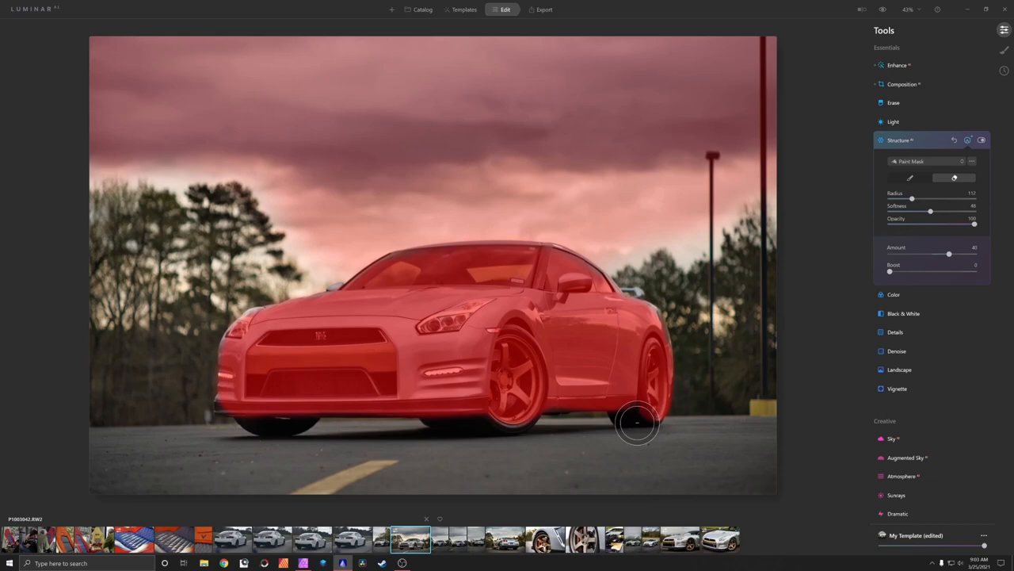
mouse_move(165, 363)
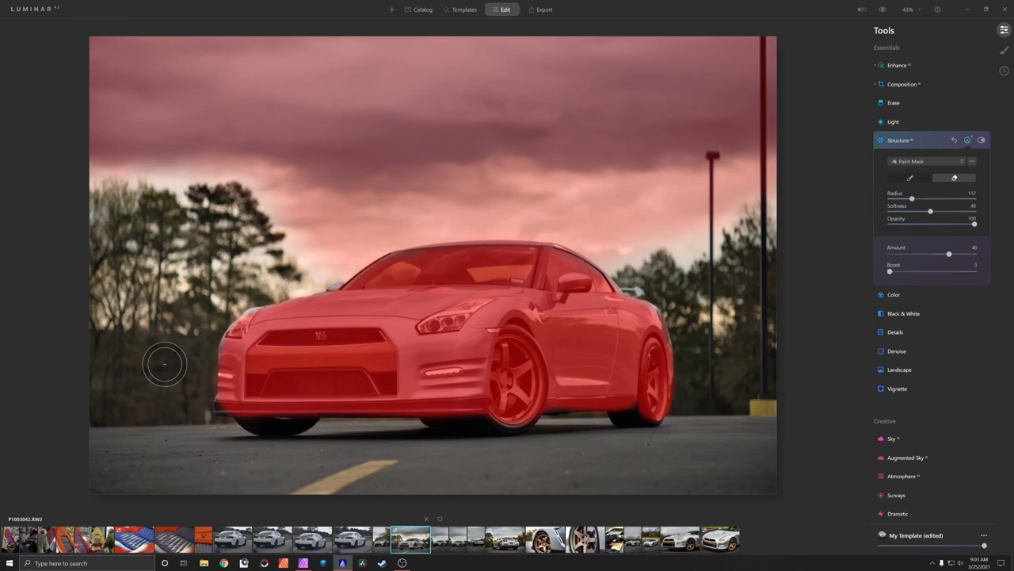
Close the brush masking panel and return to the Structure AI sliders
left_click(983, 140)
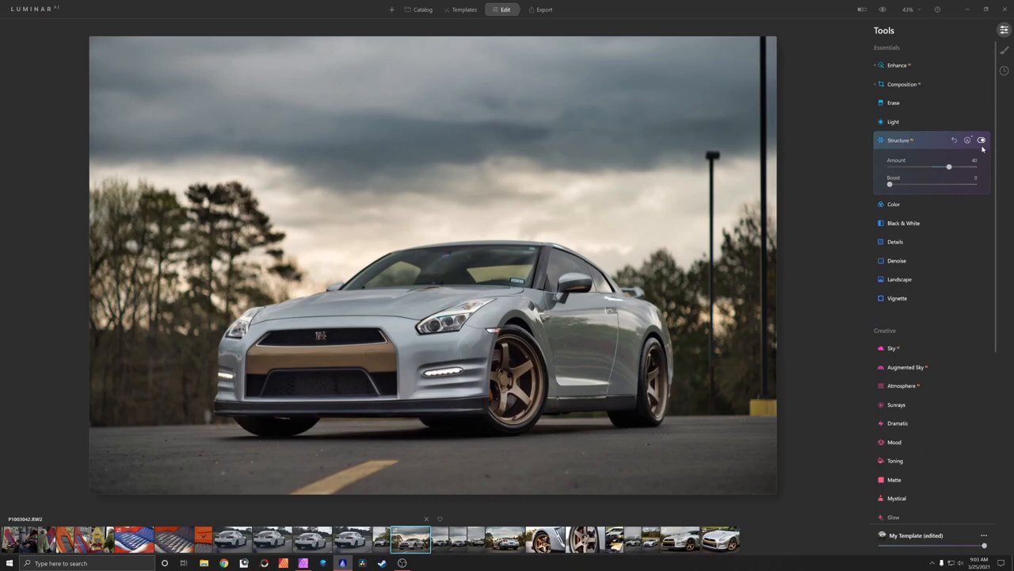
left_click(983, 140)
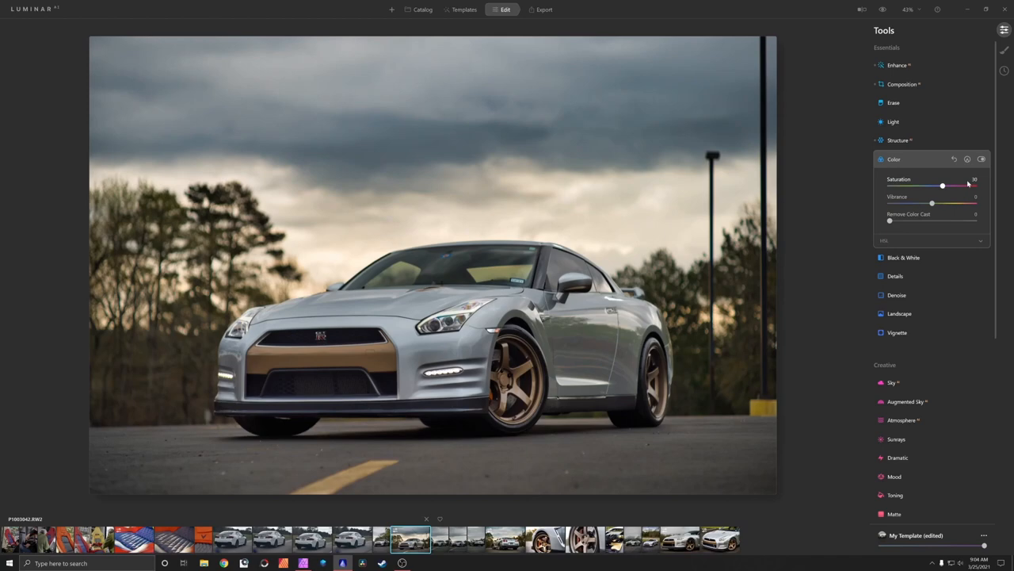
Boost the colour saturation, then expand the Light tool's white balance and exposure sliders
left_click(983, 159)
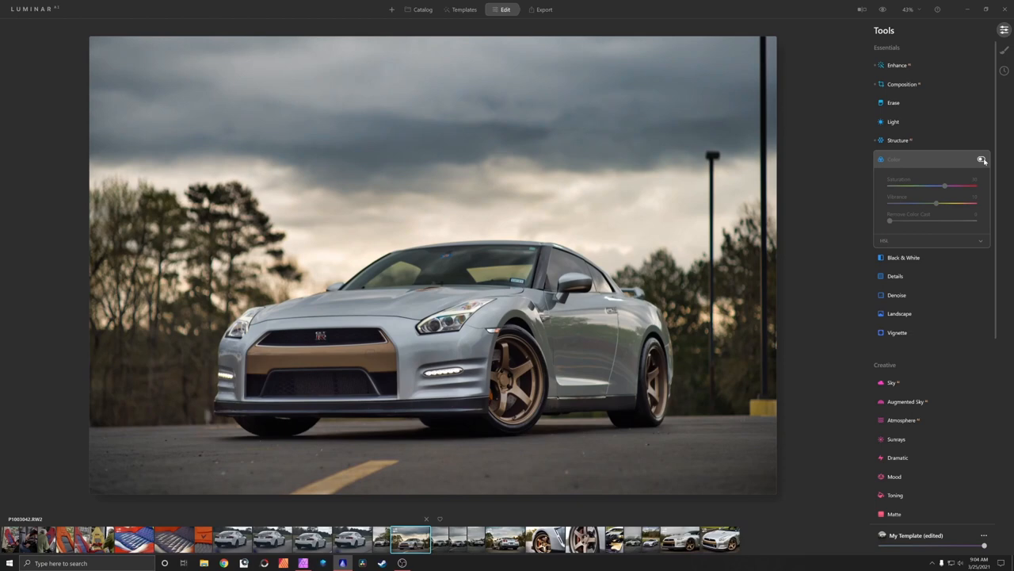
left_click(894, 120)
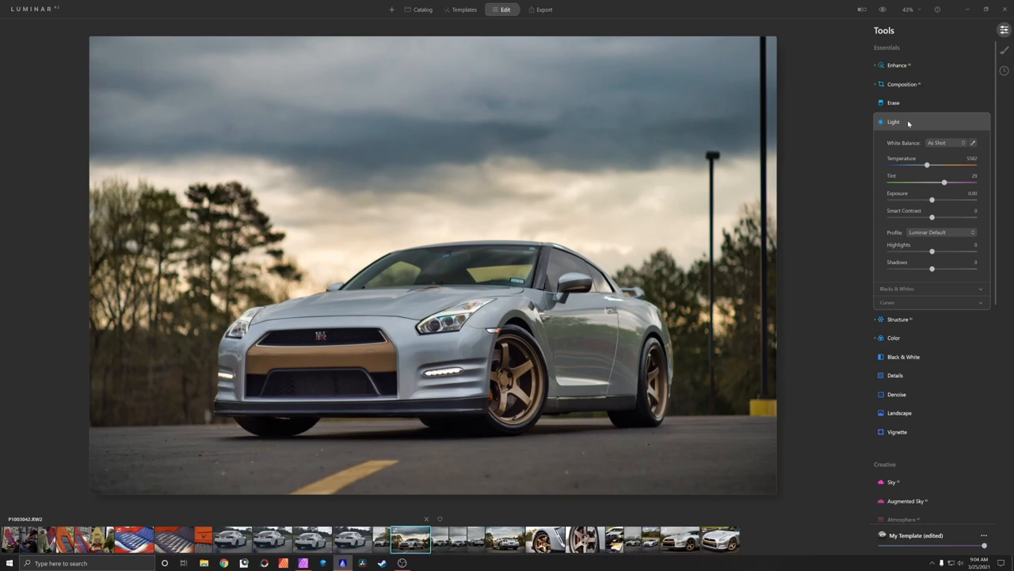
mouse_move(943, 155)
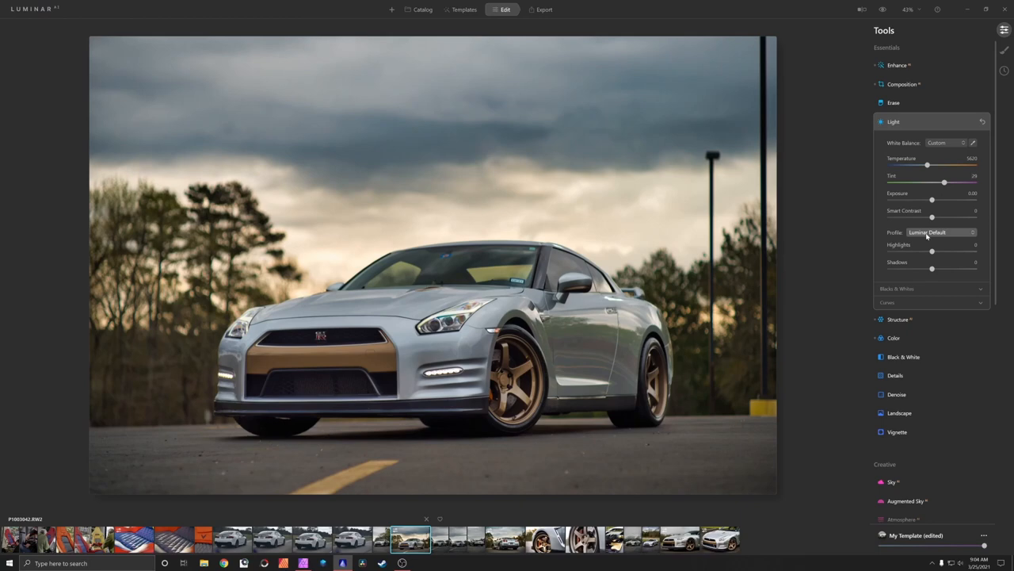
mouse_move(437, 352)
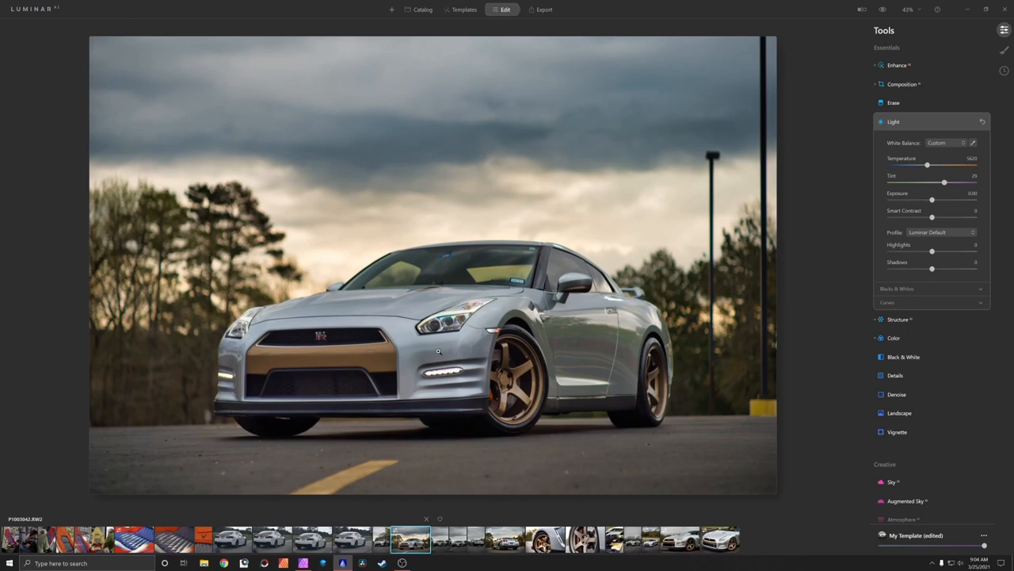
mouse_move(390, 222)
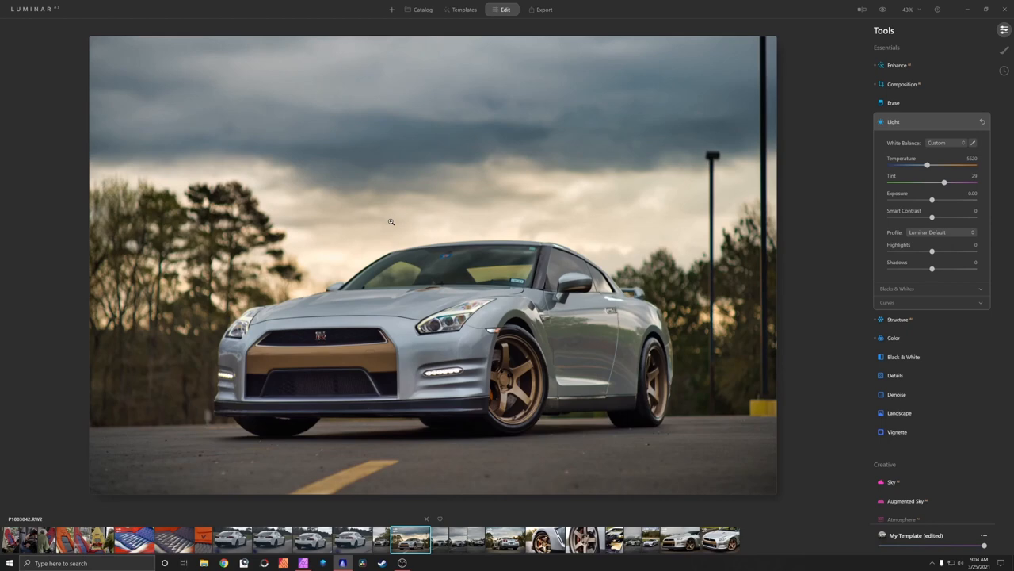
mouse_move(719, 319)
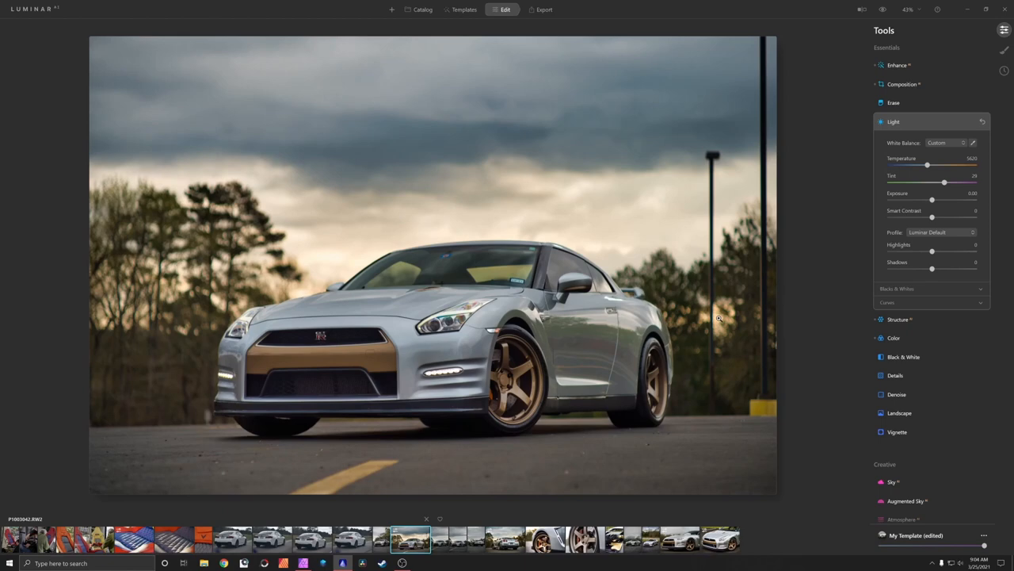
mouse_move(838, 374)
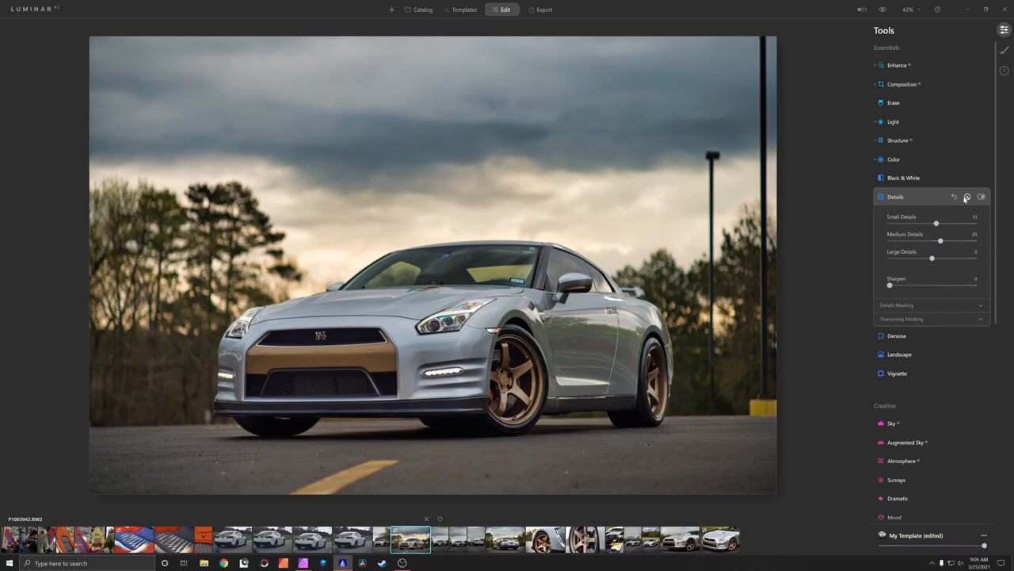
Collapse the Details tool after raising detail and sharpen values
left_click(896, 197)
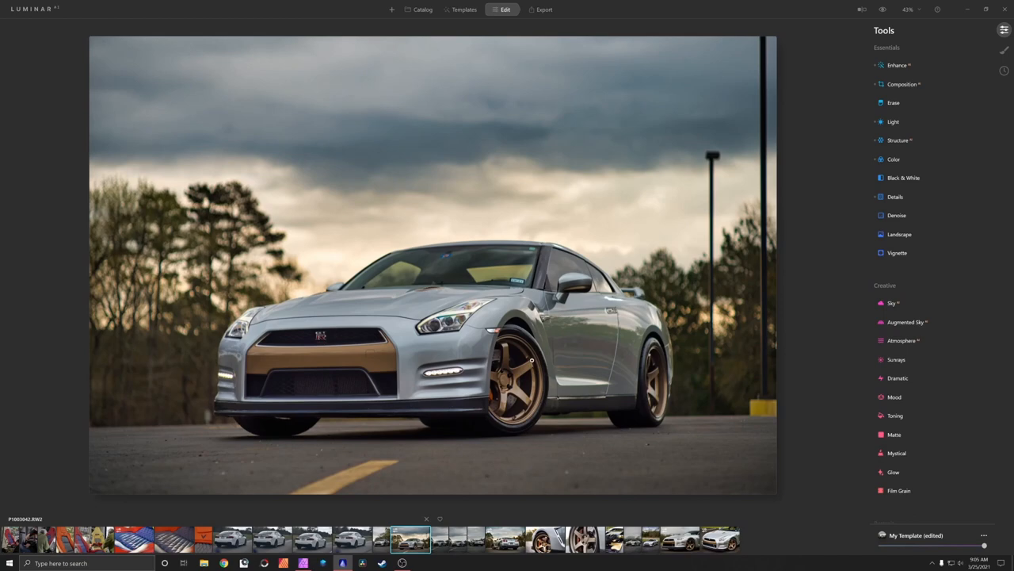
Start a brush mask for Details and set the brush softness for painting the car
left_click(894, 197)
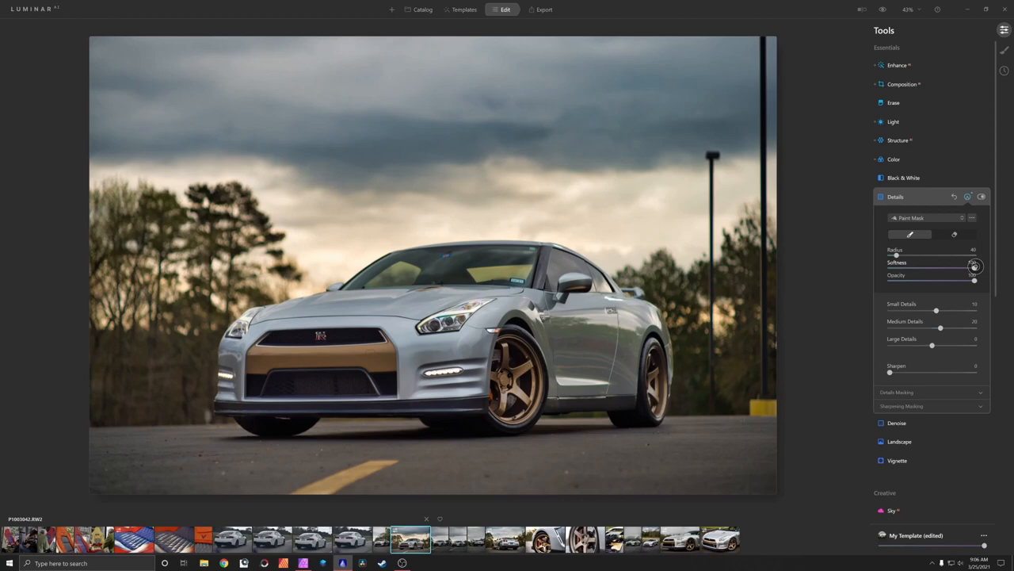
left_click(894, 196)
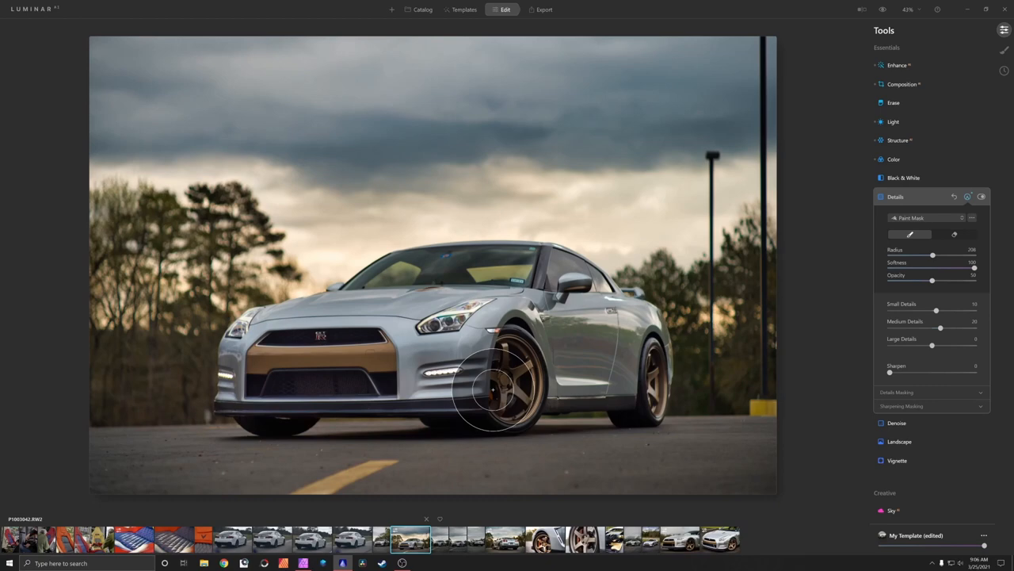
mouse_move(562, 436)
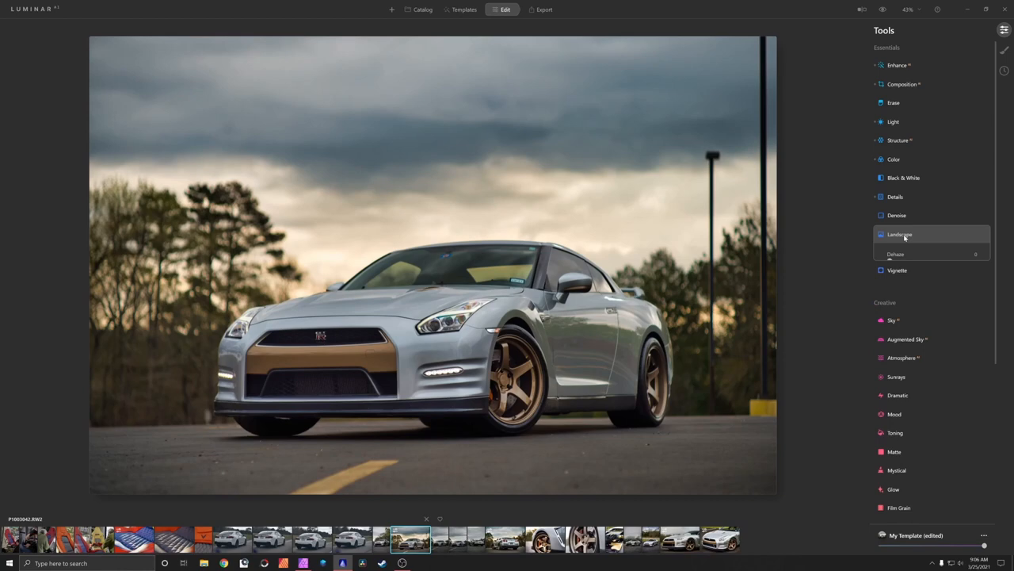
left_click(901, 235)
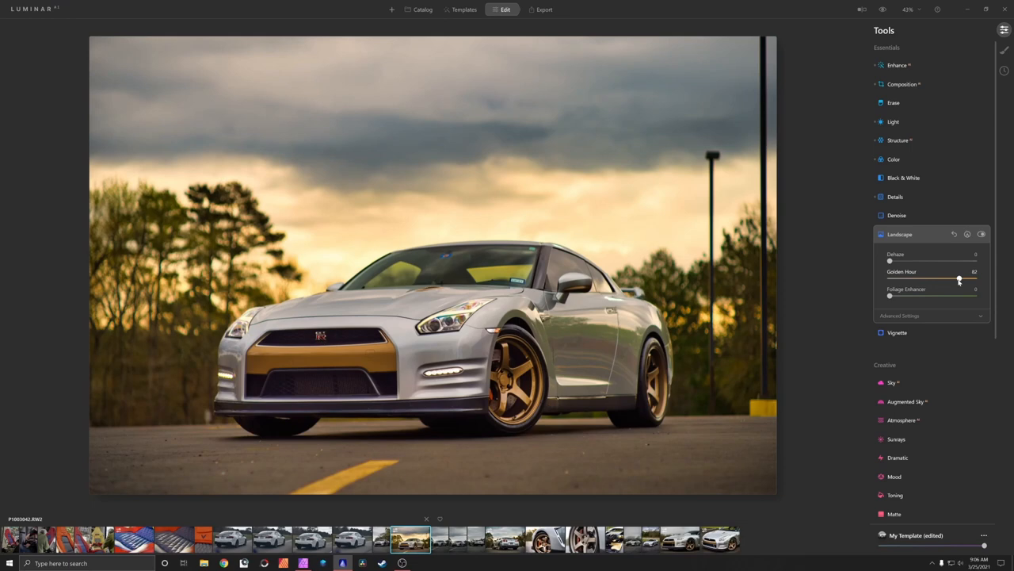
left_click_drag(960, 279, 959, 279)
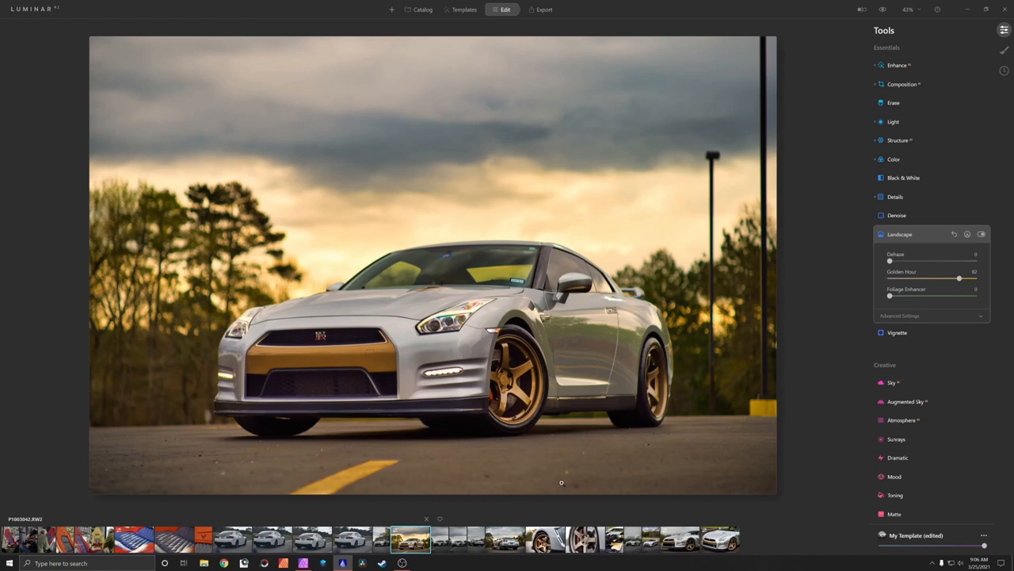
left_click_drag(959, 279, 891, 279)
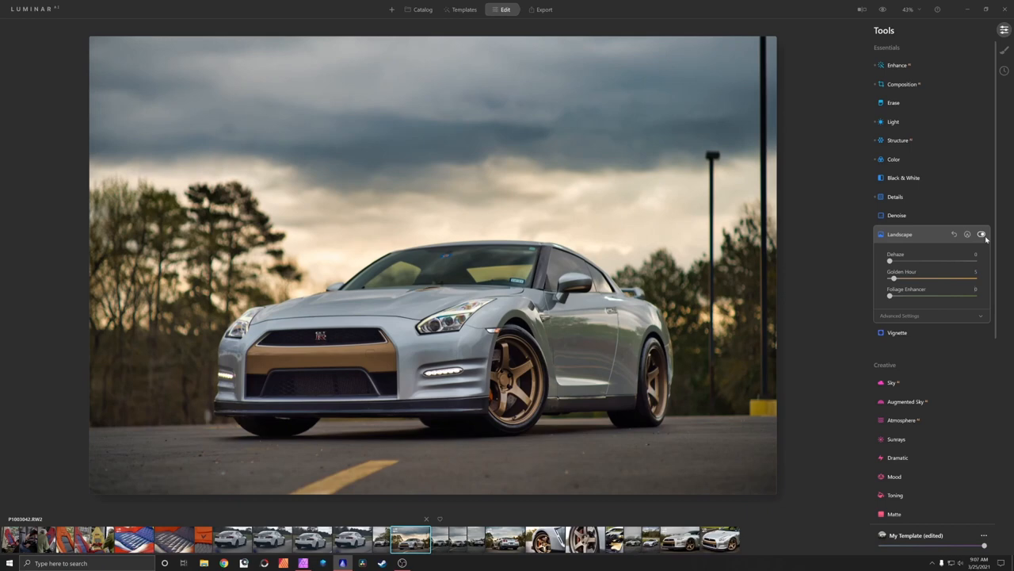
scroll("down", 3)
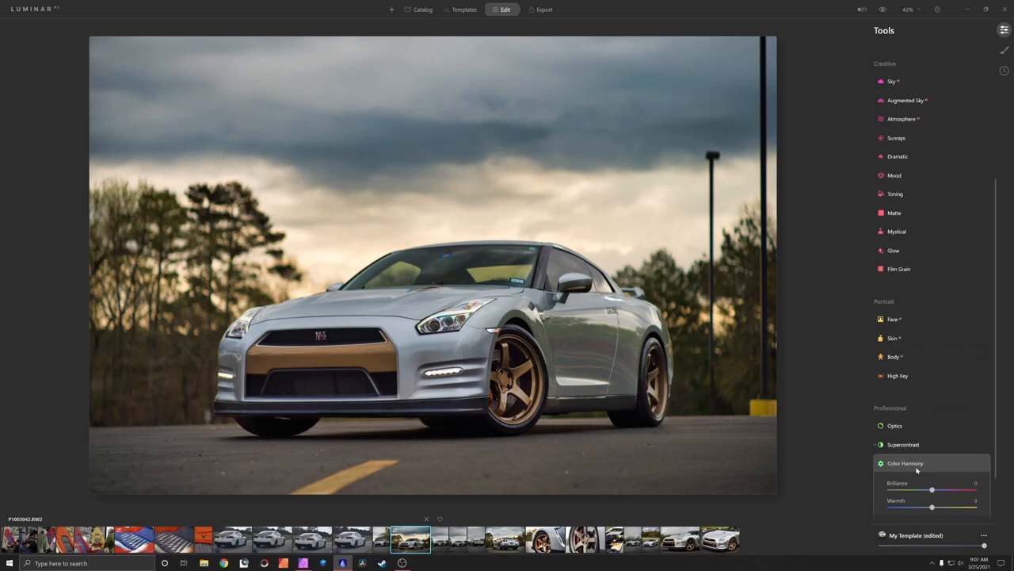
Adjust the Color Harmony warmth and split-tone sliders for the photo
scroll("down", 3)
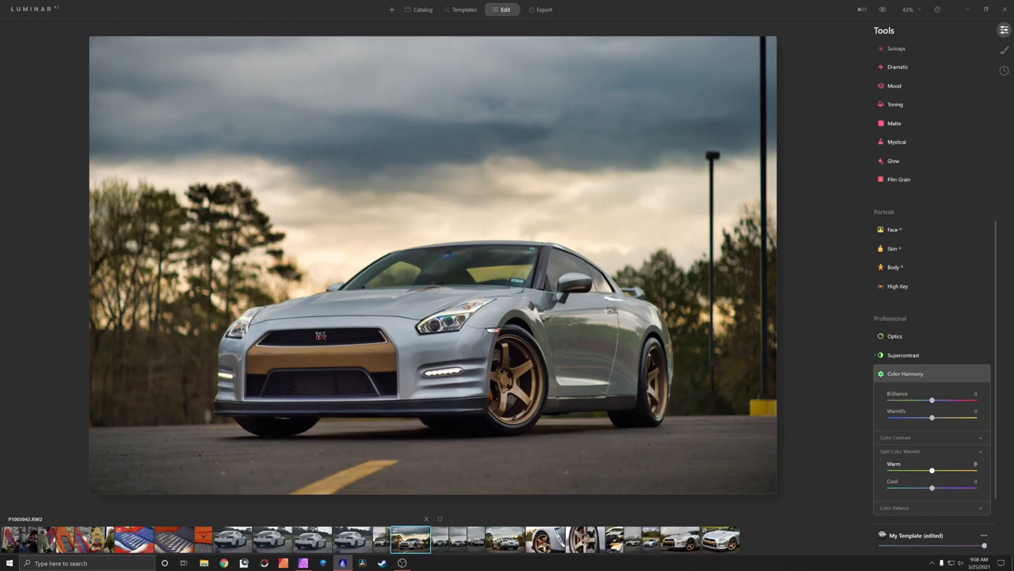
left_click_drag(932, 469, 938, 469)
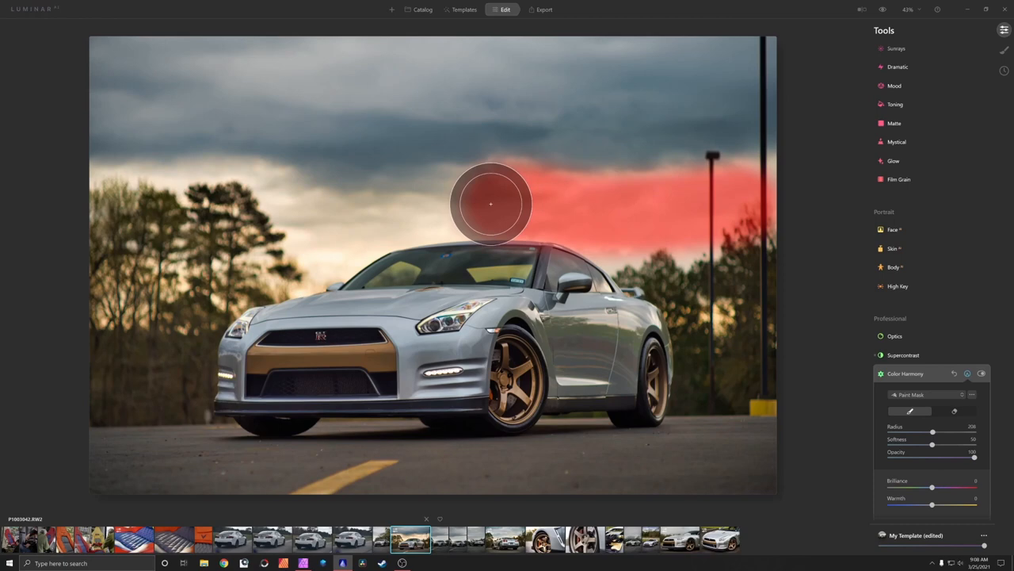
Paint the Color Harmony mask over the sky area above the car
left_click_drag(491, 204, 225, 252)
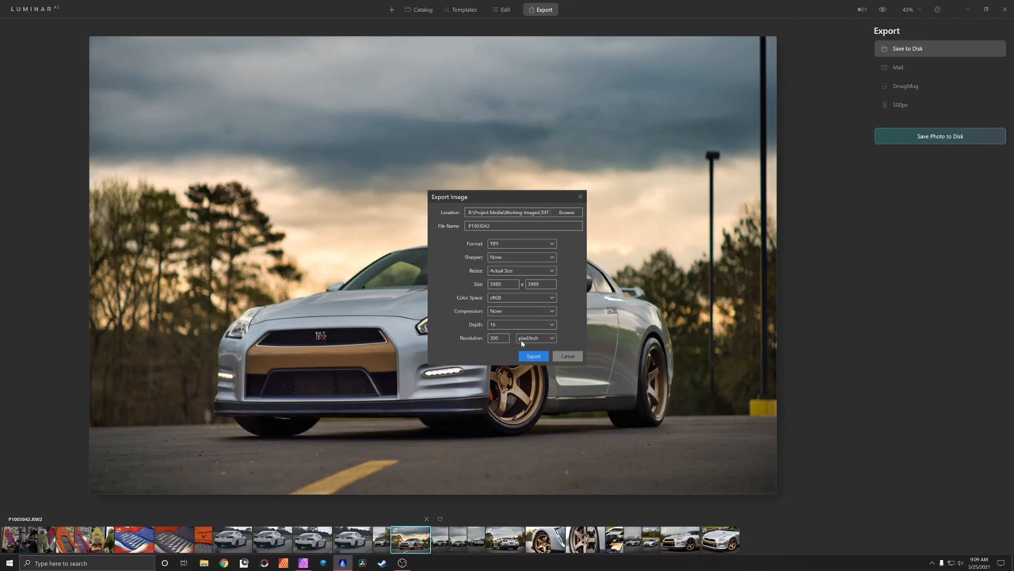
Export the retouched GT-R photo to disk with the current JPG settings
left_click(532, 355)
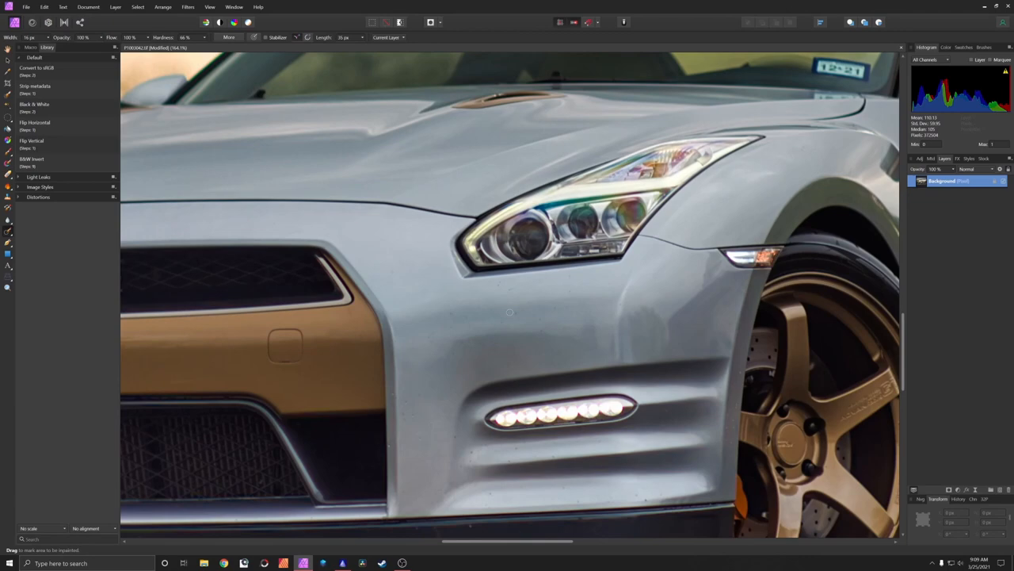
mouse_move(391, 394)
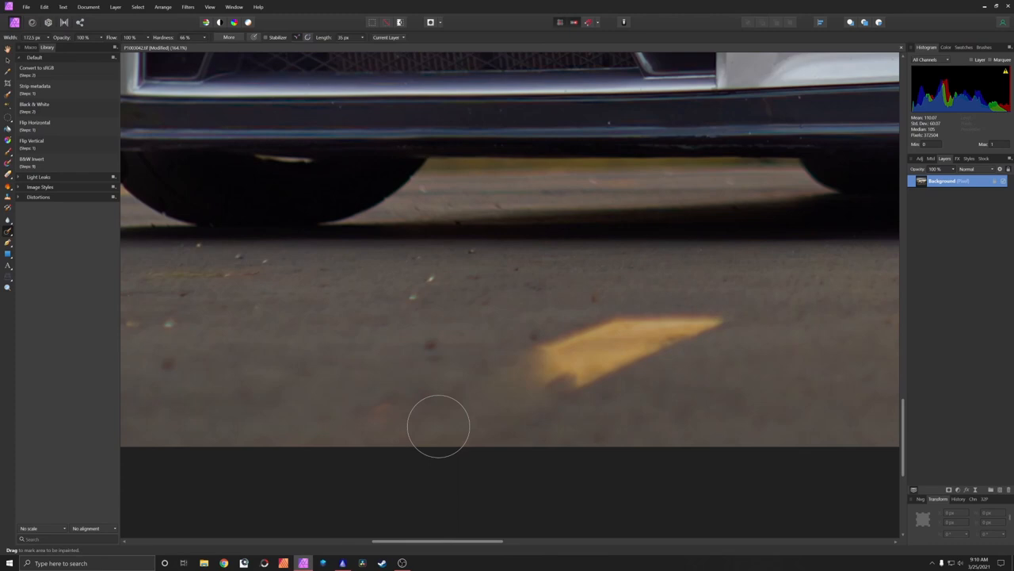
Inpaint away the yellow parking line on the asphalt below the car
left_click_drag(437, 426, 547, 382)
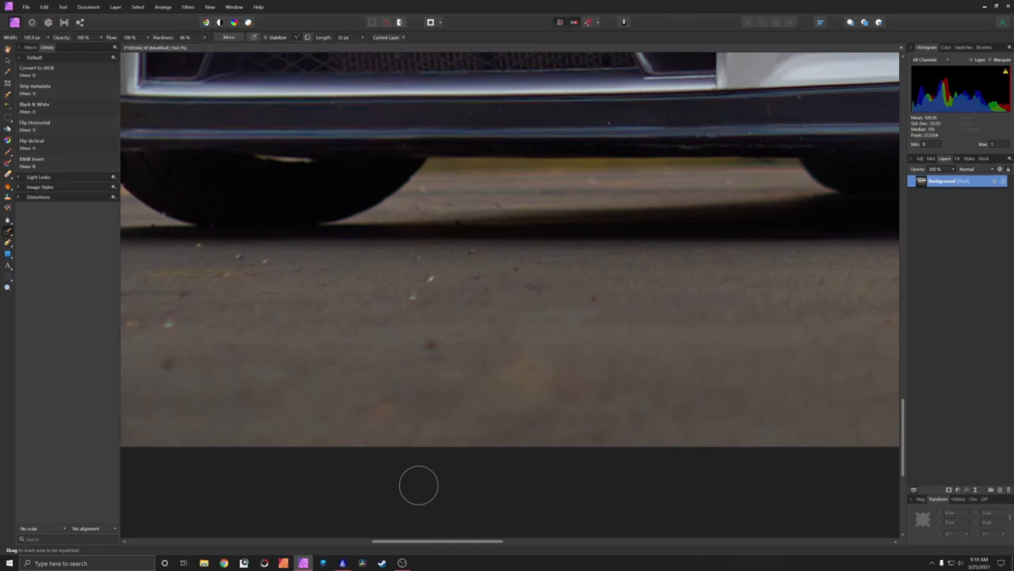
mouse_move(562, 492)
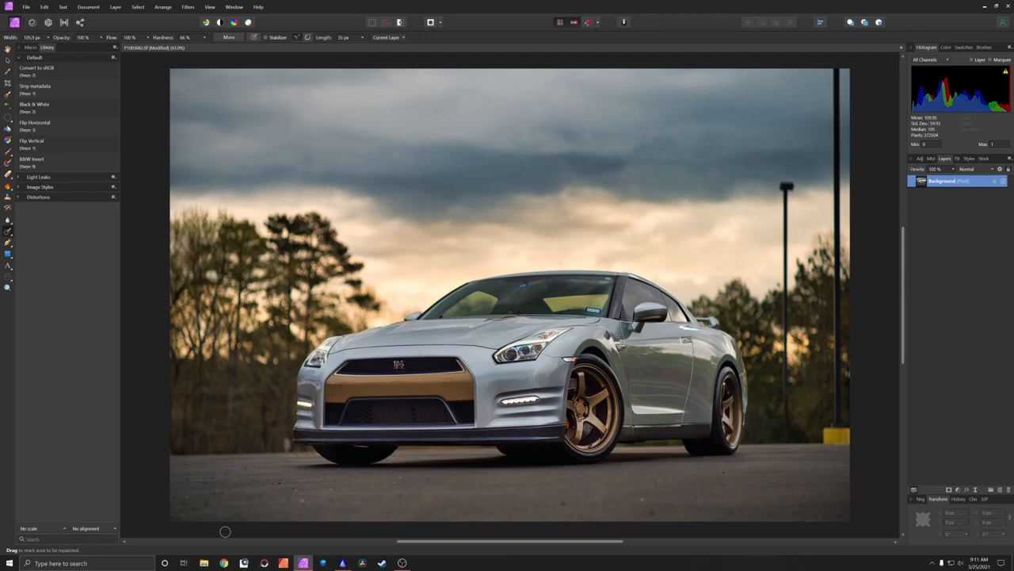
mouse_move(258, 441)
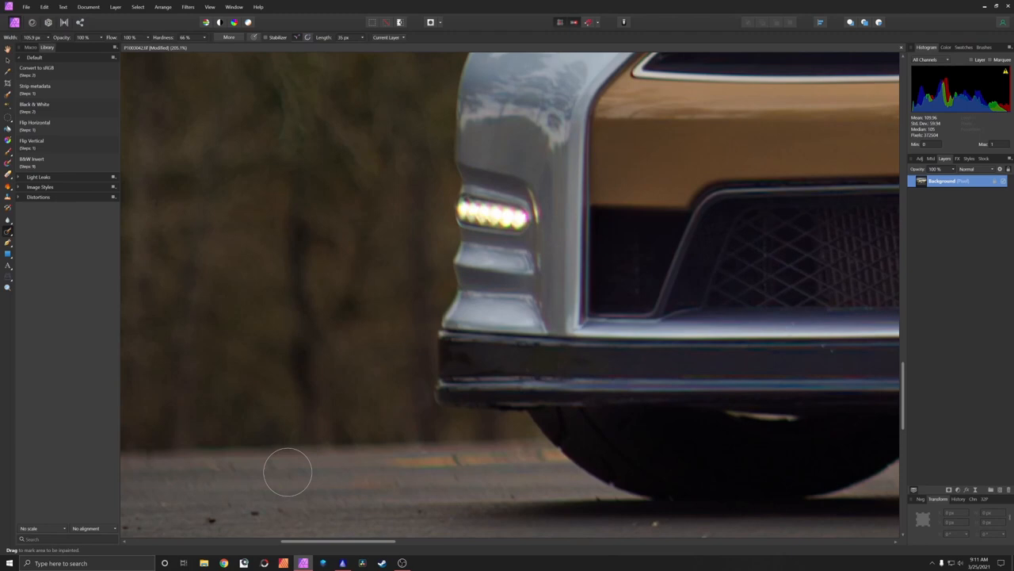
mouse_move(345, 482)
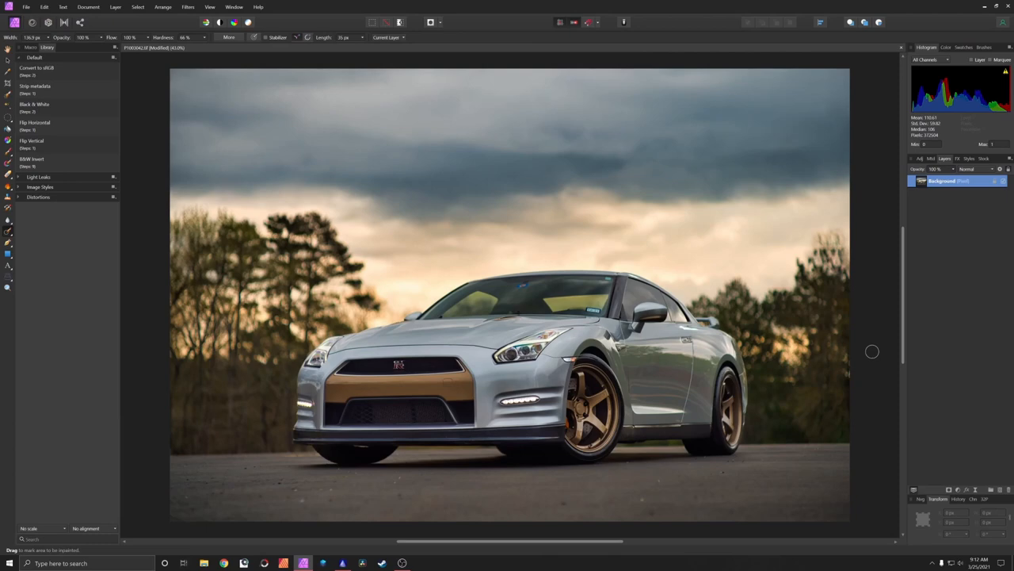
mouse_move(8, 197)
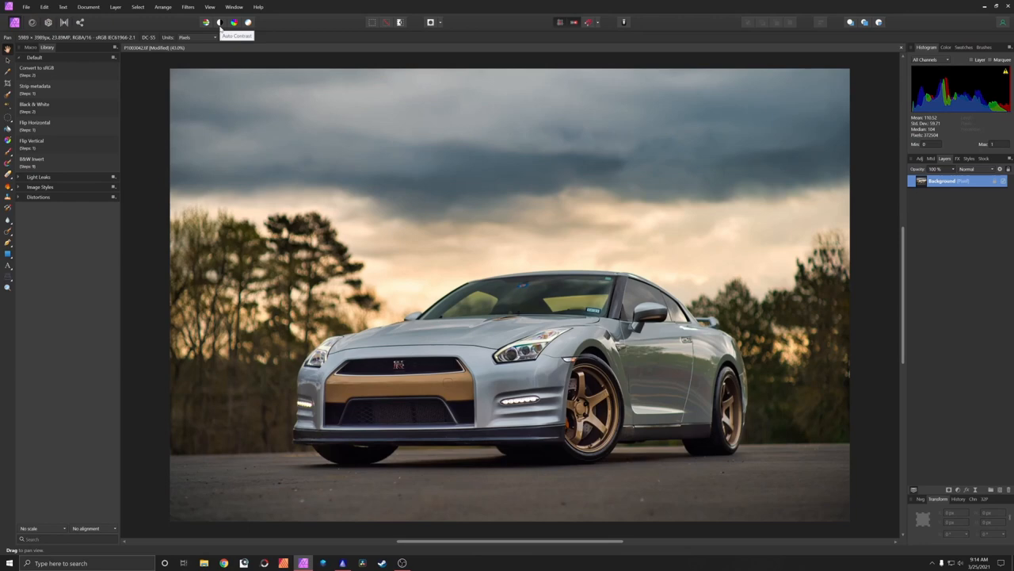
Add a Curves adjustment layer above the retouched GT-R photo
left_click(219, 22)
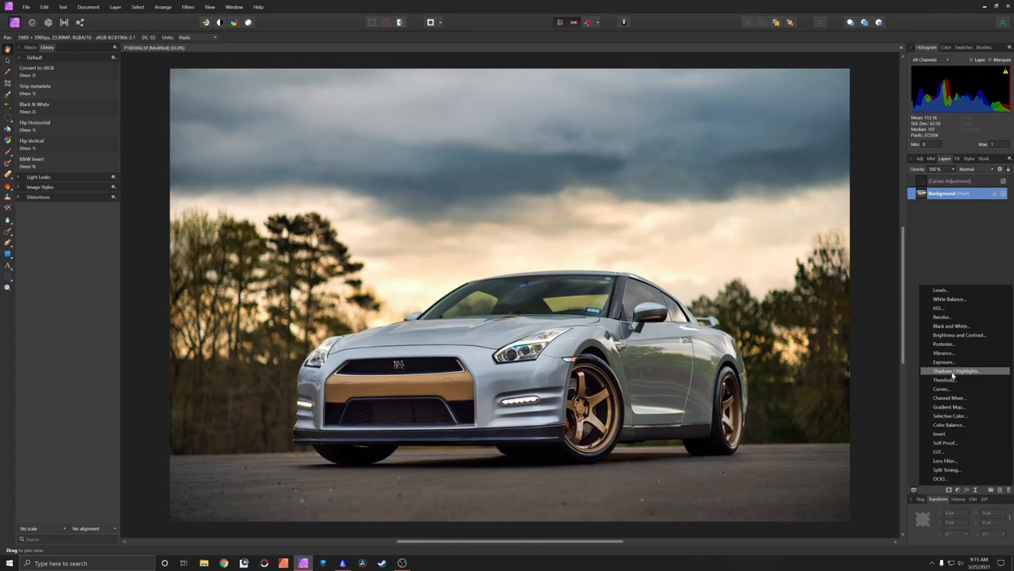
Add a Shadows/Highlights adjustment layer, then bring up Document > Resize Document
left_click(941, 352)
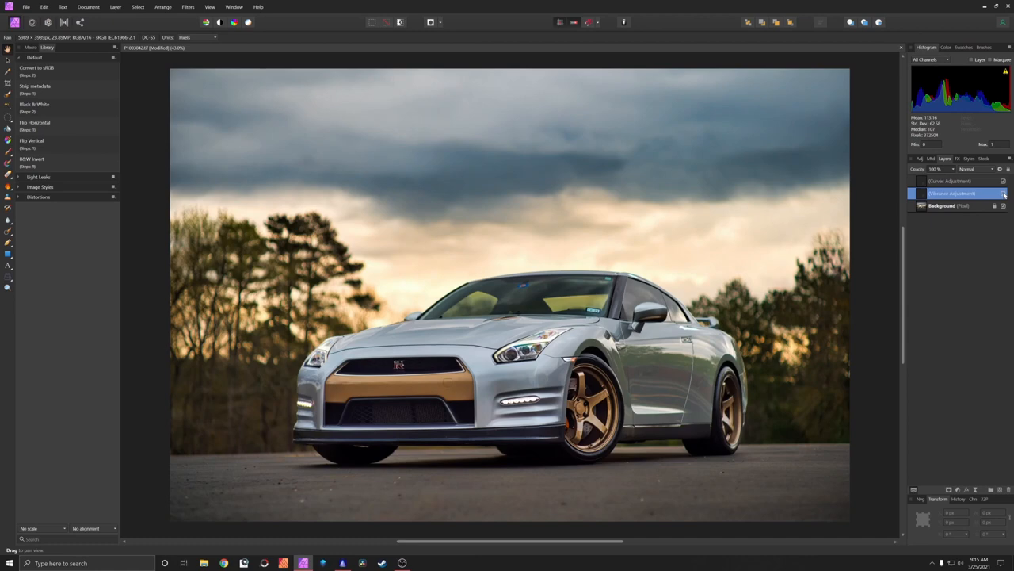
left_click(89, 6)
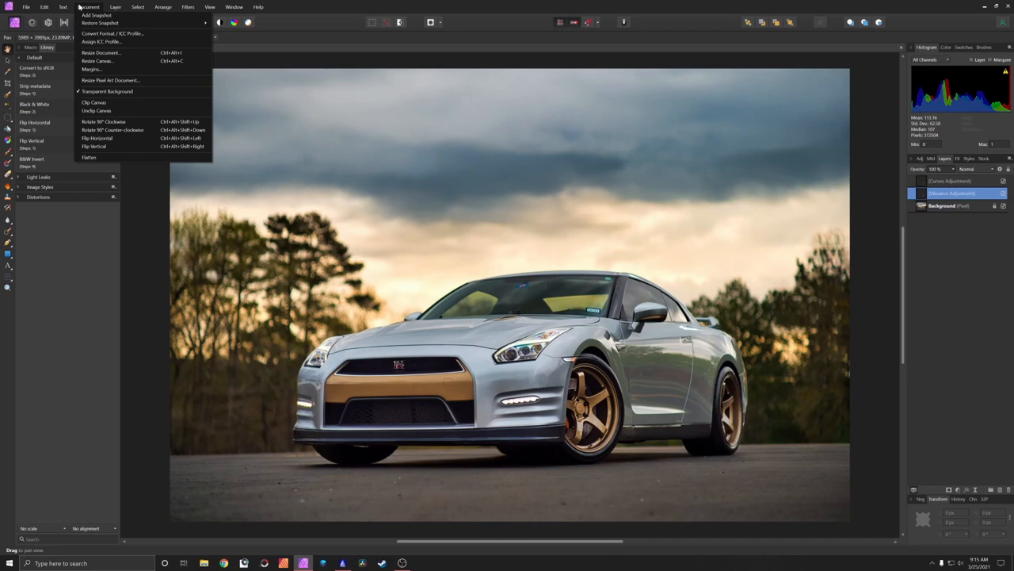
left_click(102, 53)
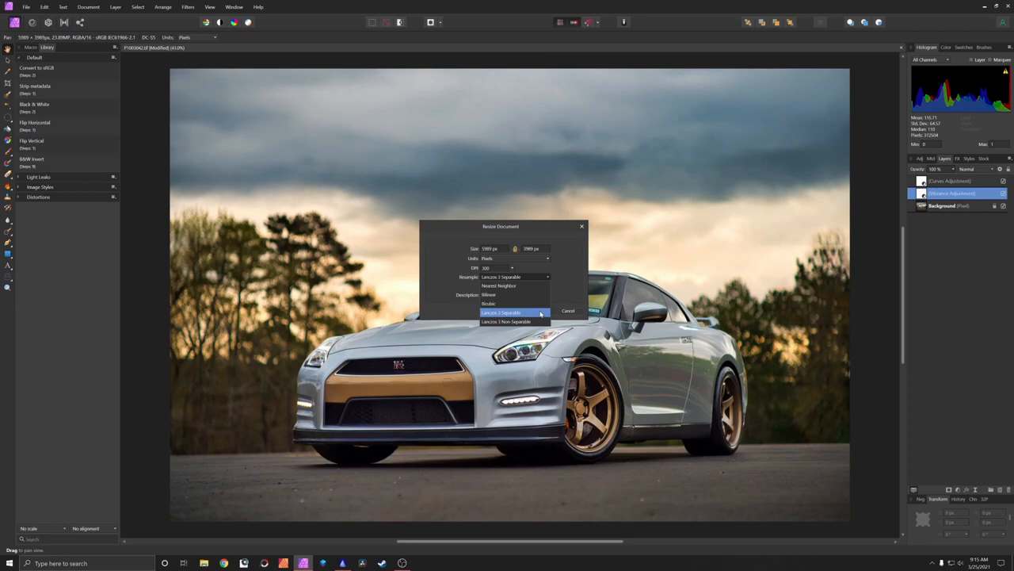
Choose Lanczos 3 (separable) resampling for the 6000 px enlargement
left_click(501, 311)
type("6000")
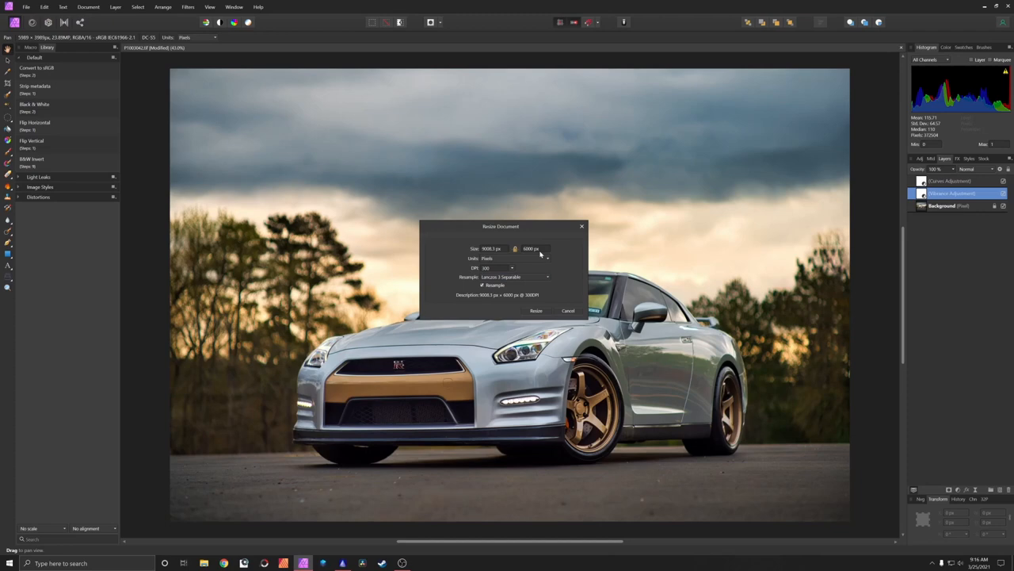
mouse_move(564, 257)
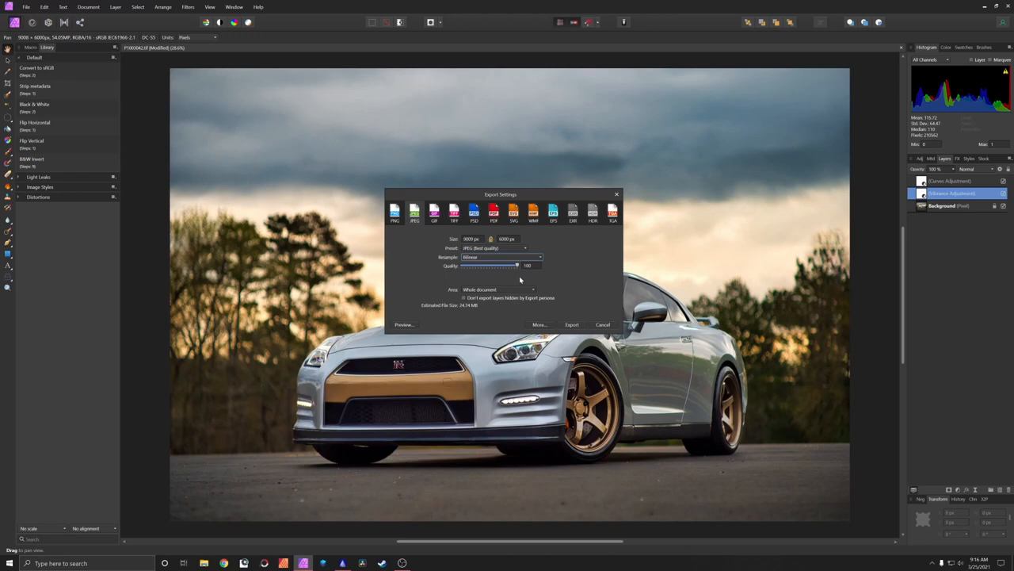
mouse_move(510, 292)
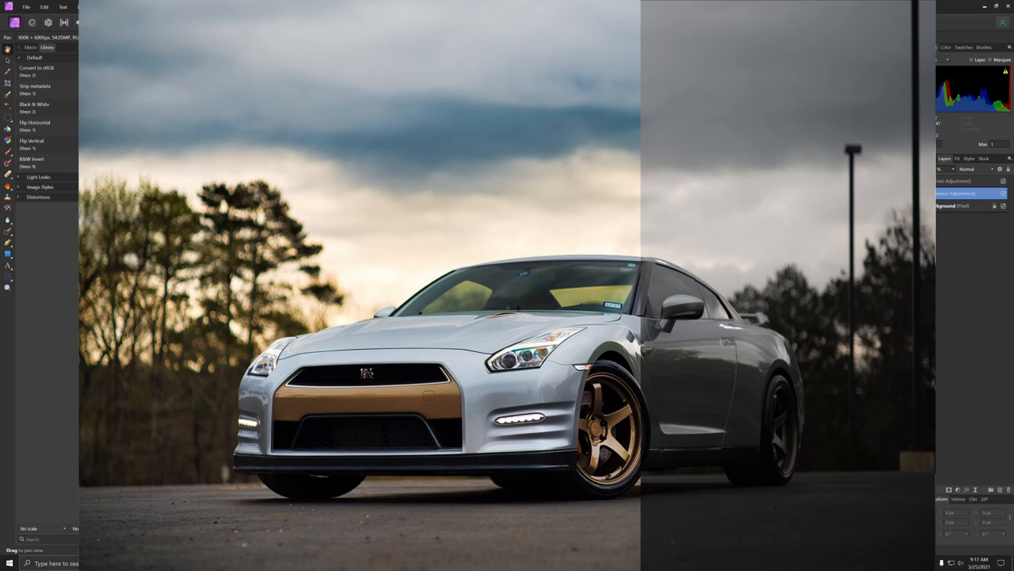
Move the before/after divider left to reveal more of the darker original photo
left_click_drag(640, 286, 454, 285)
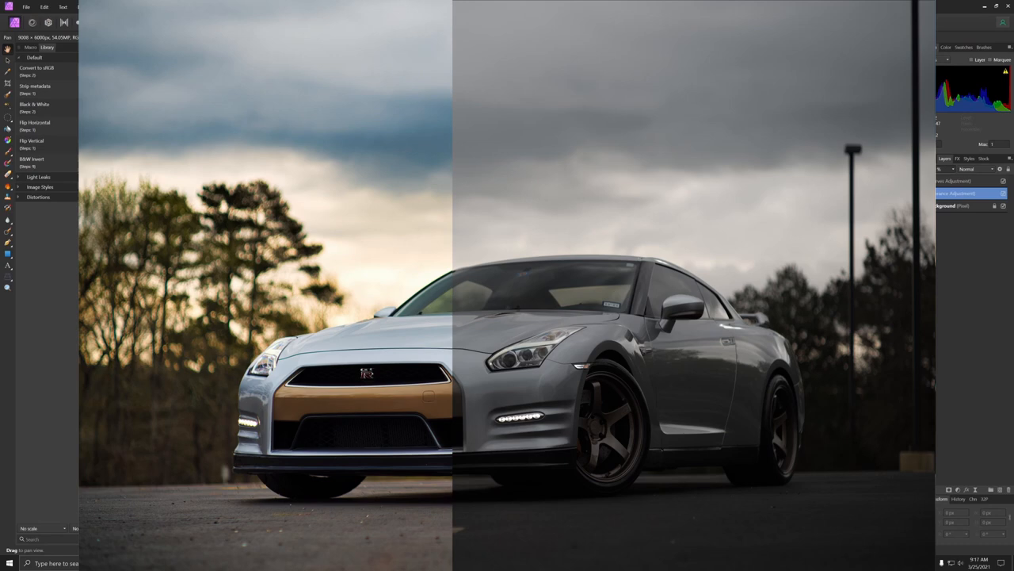